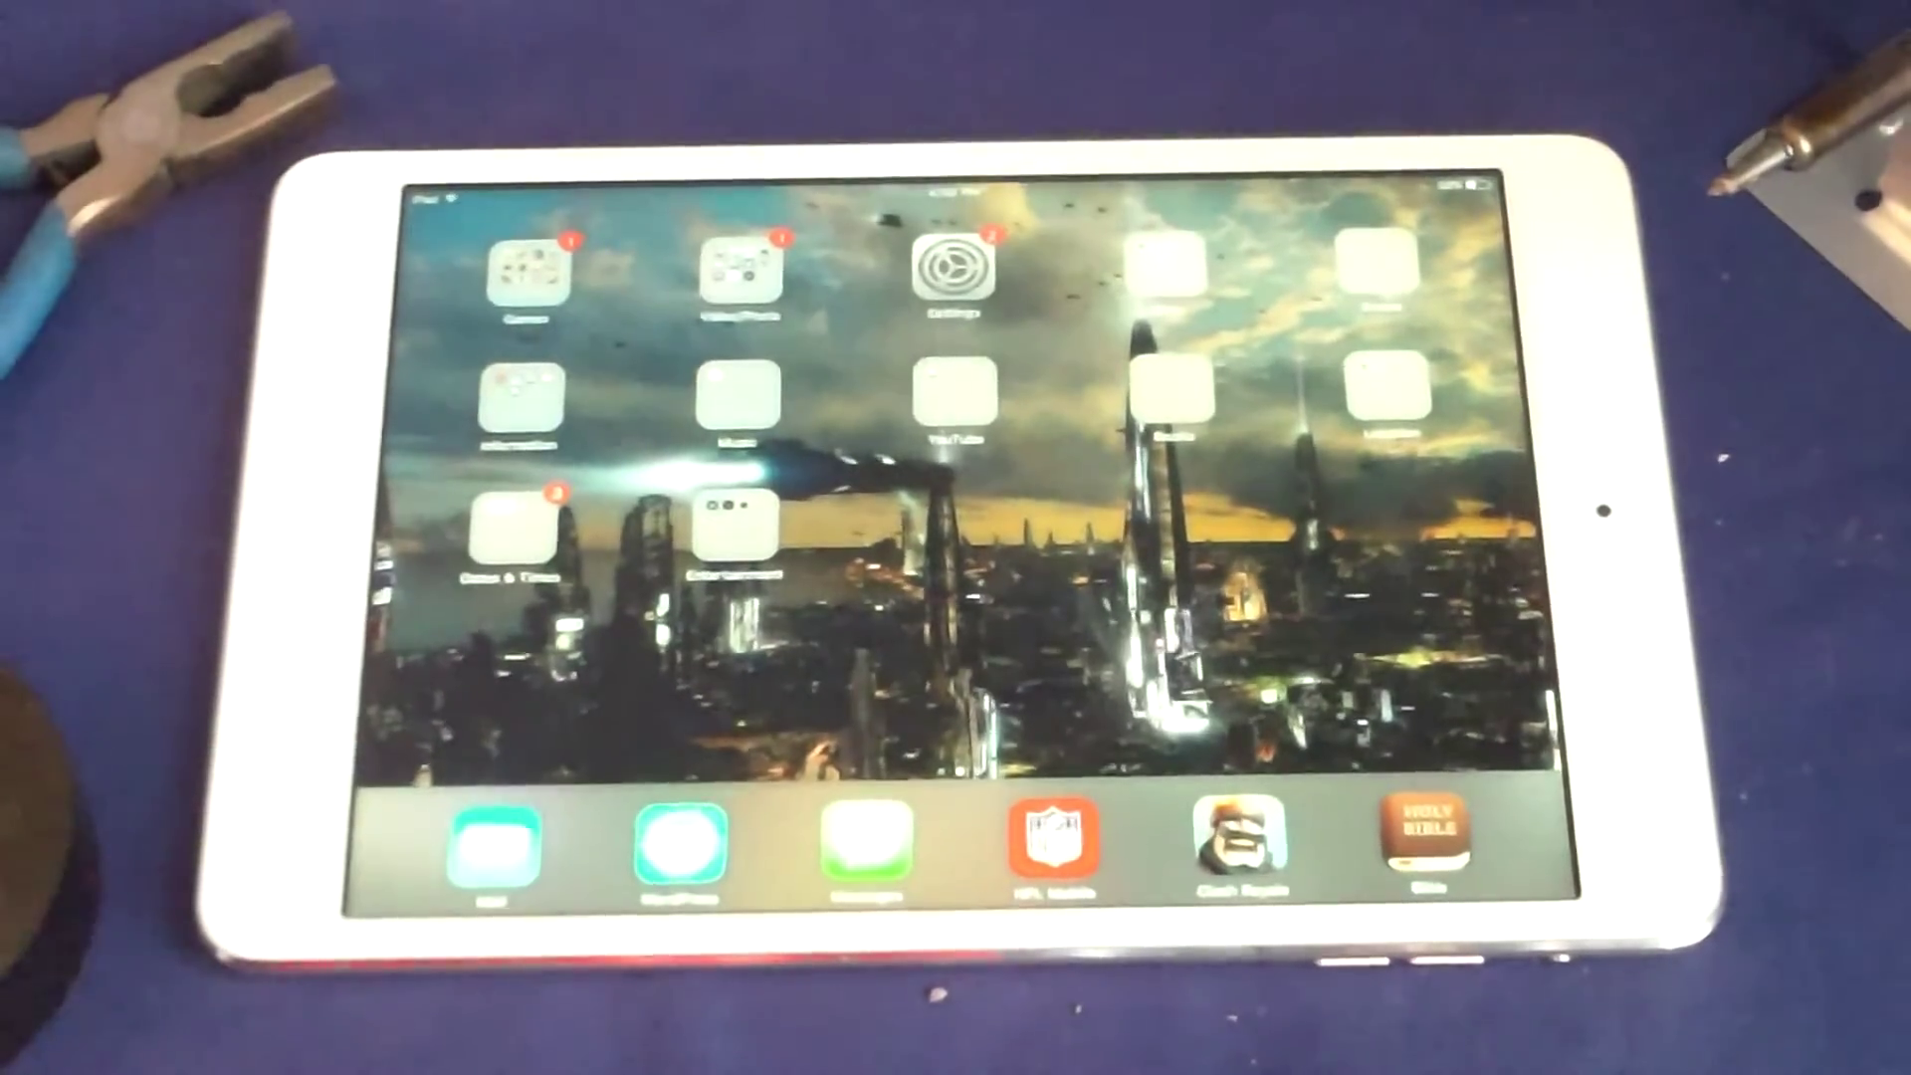
Tap Settings on the home screen to begin checking the iOS version.
left_click(952, 270)
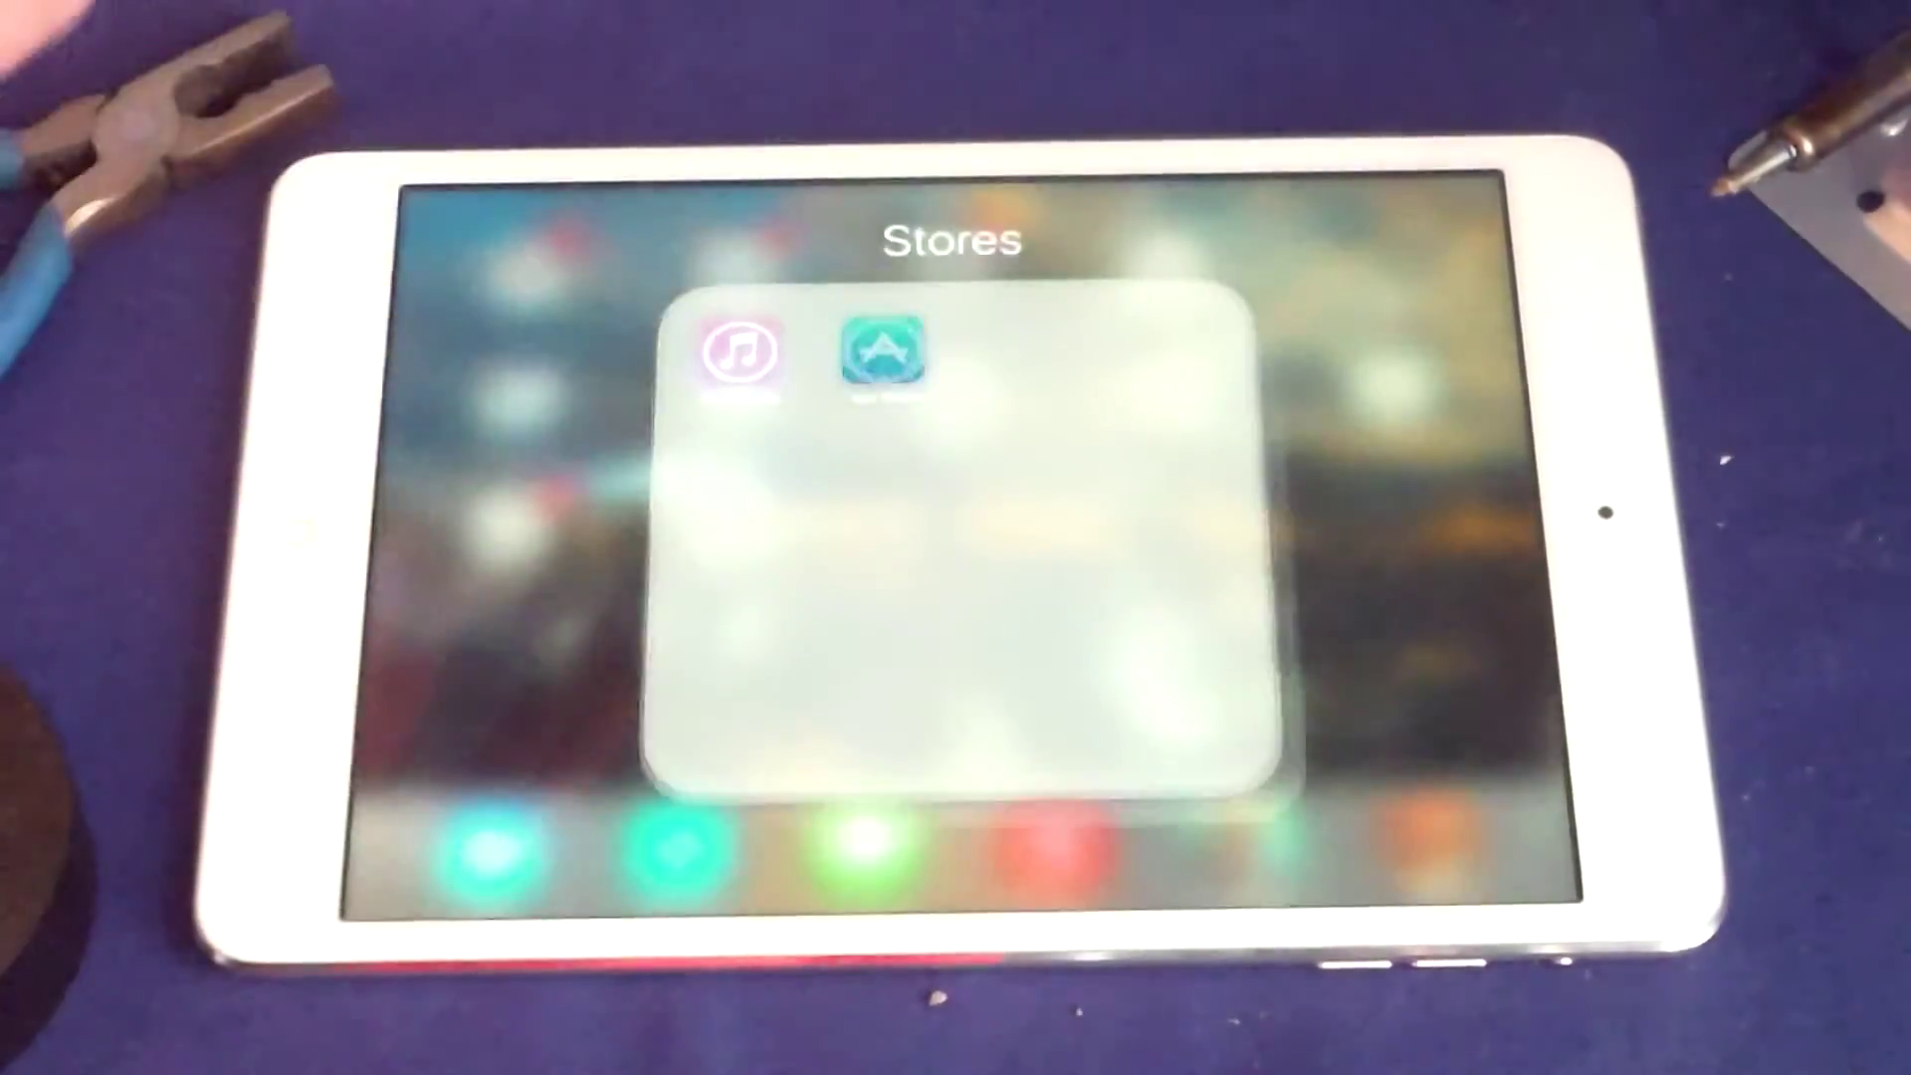
left_click(880, 360)
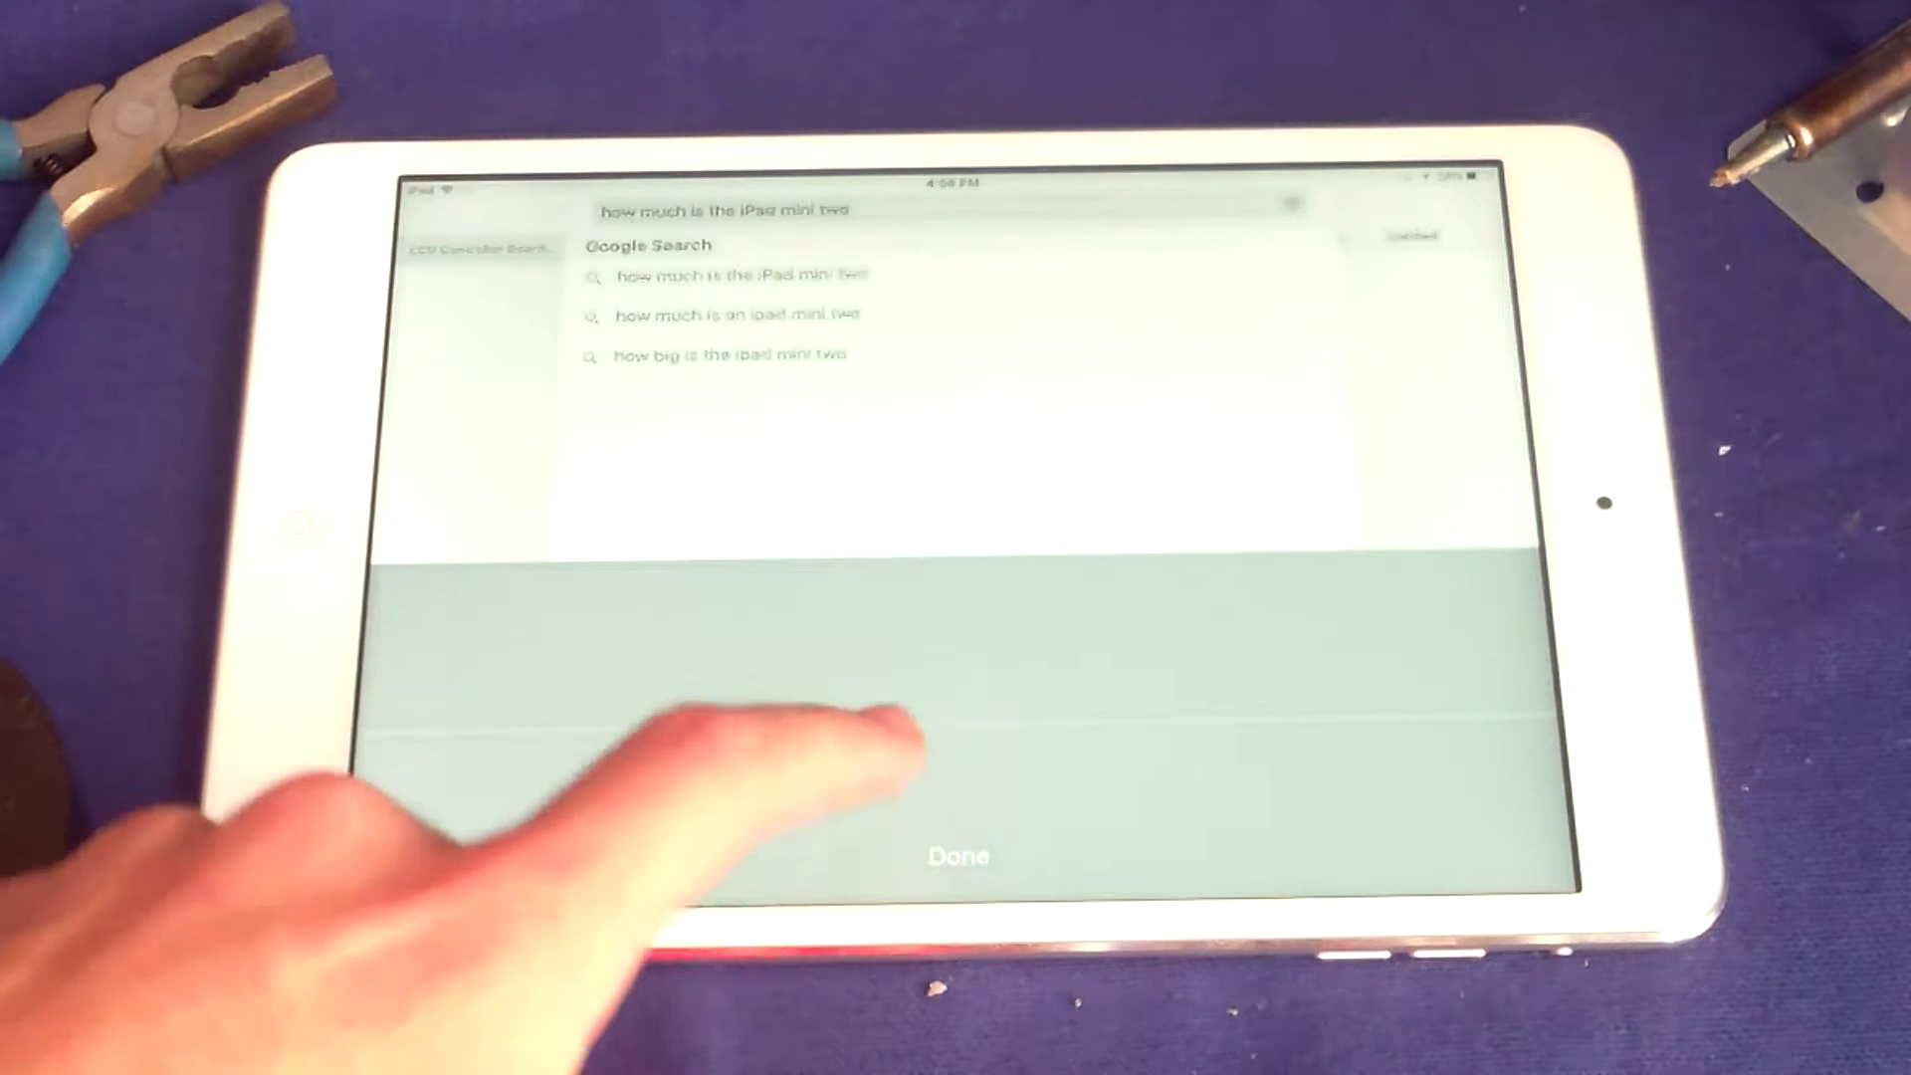
Complete the query 'how much is the iPad mini 2' in Safari's address bar.
type("2")
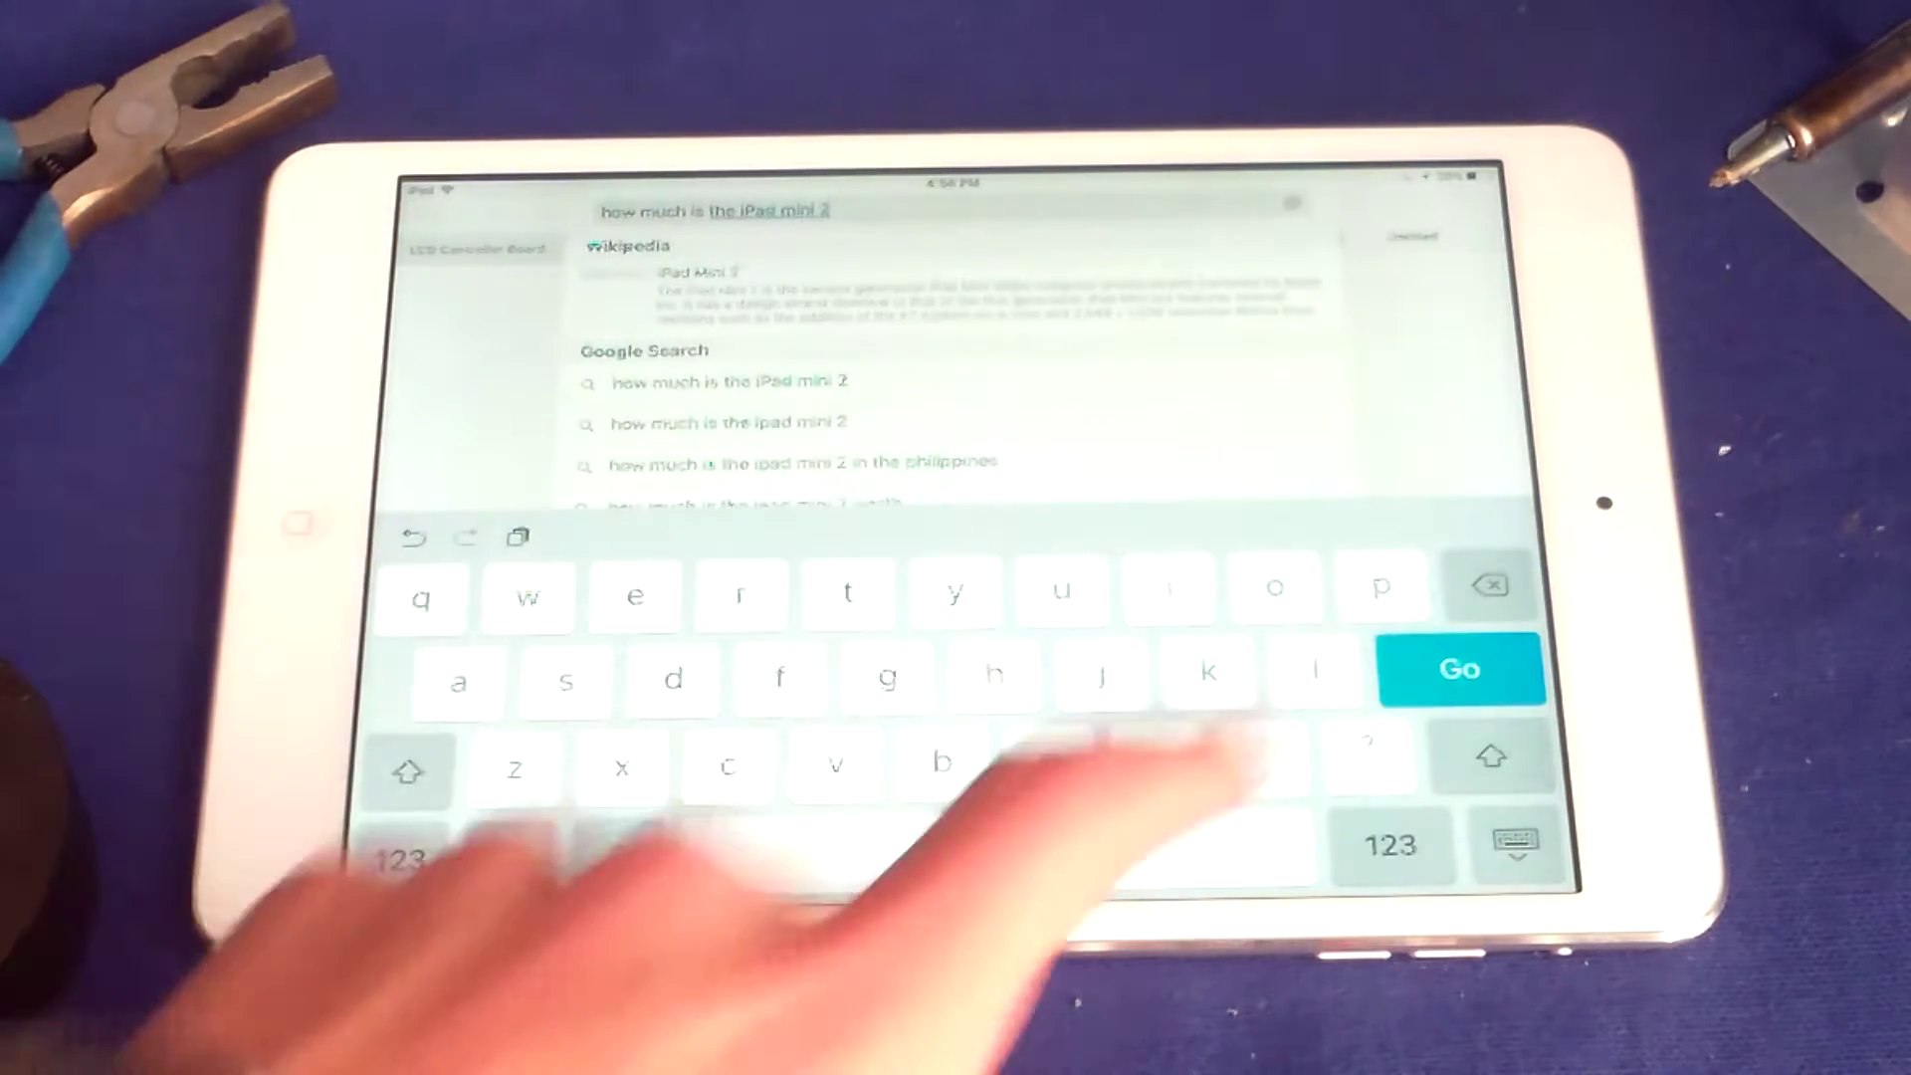